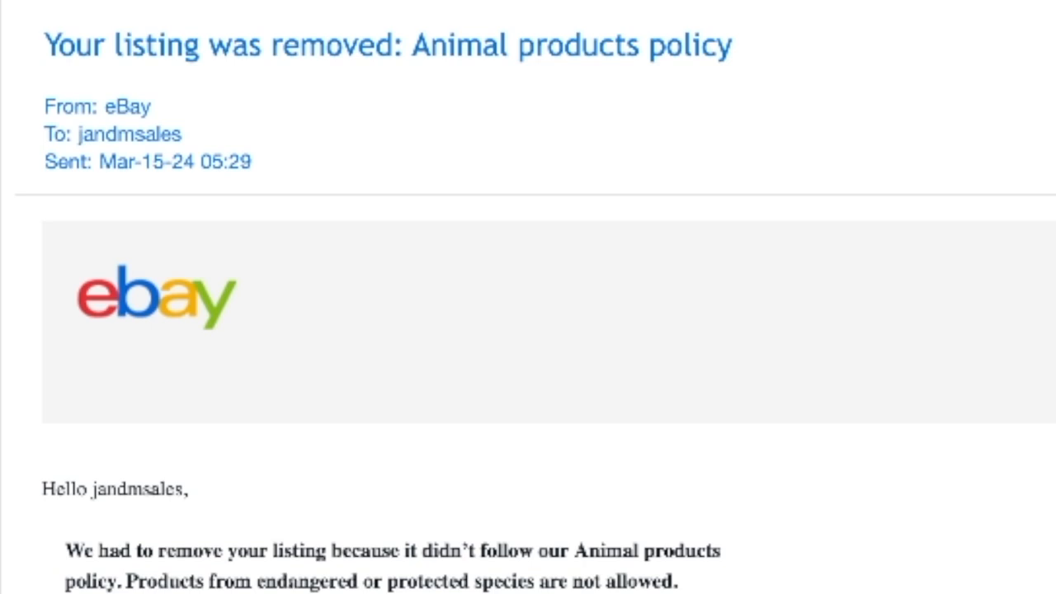
{"action": "scroll", "scroll_direction": "down", "scroll_amount": 3}
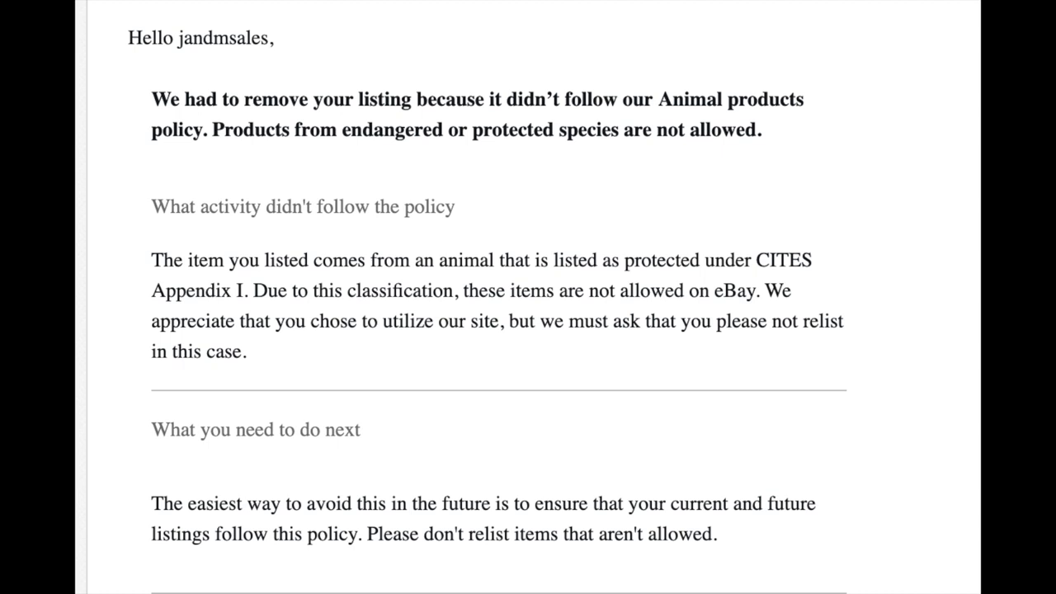
{"action": "scroll", "scroll_direction": "down", "scroll_amount": 3}
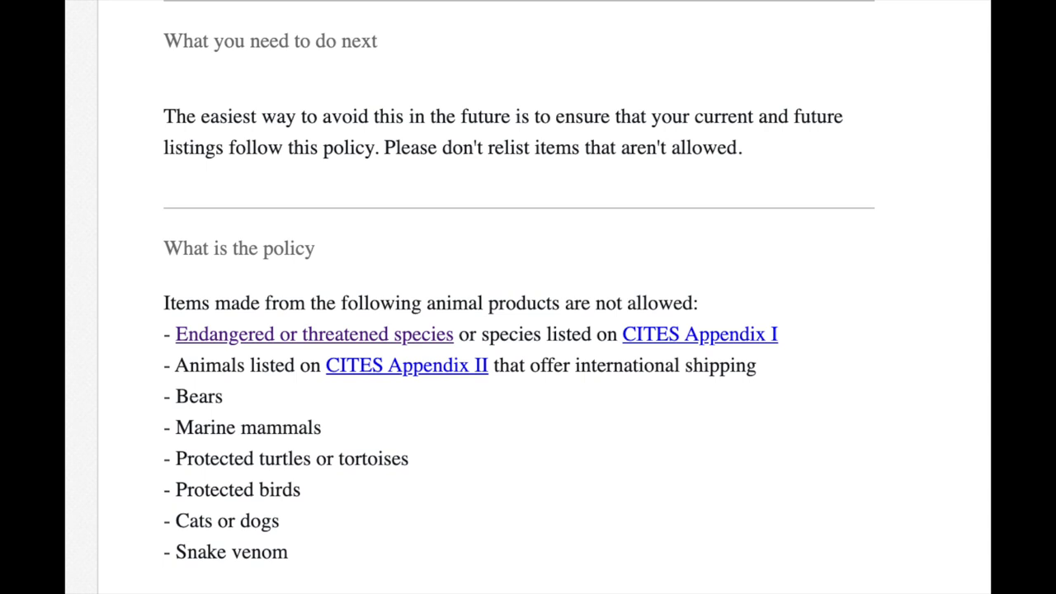
{"action": "scroll", "scroll_direction": "down", "scroll_amount": 3}
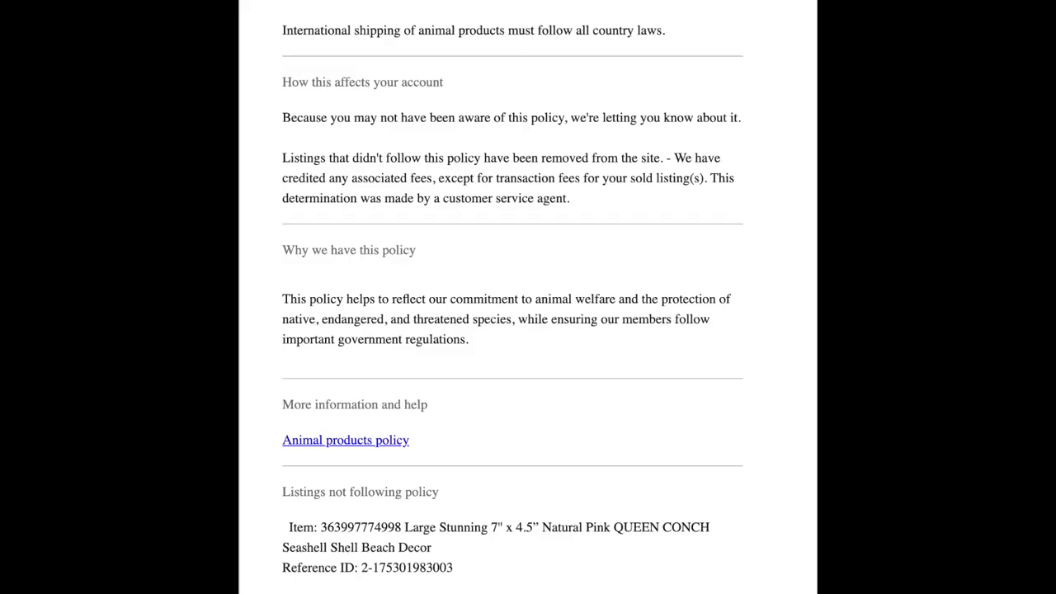